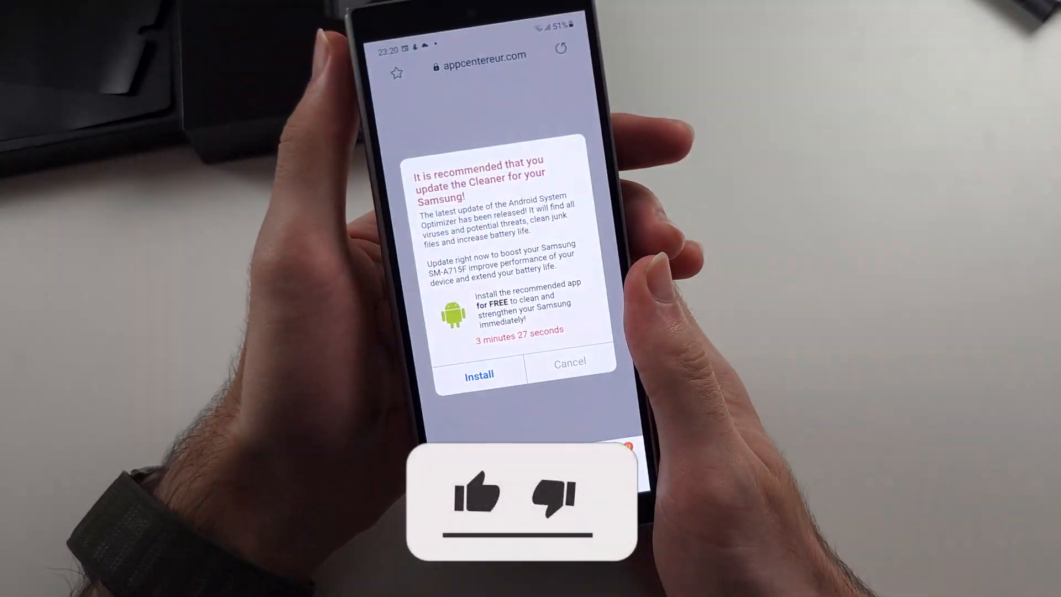
Step: Dismiss the appcentereur.com scam tab and return to the voicemail-password Google search
{"action": "left_click", "coordinate": [481, 493]}
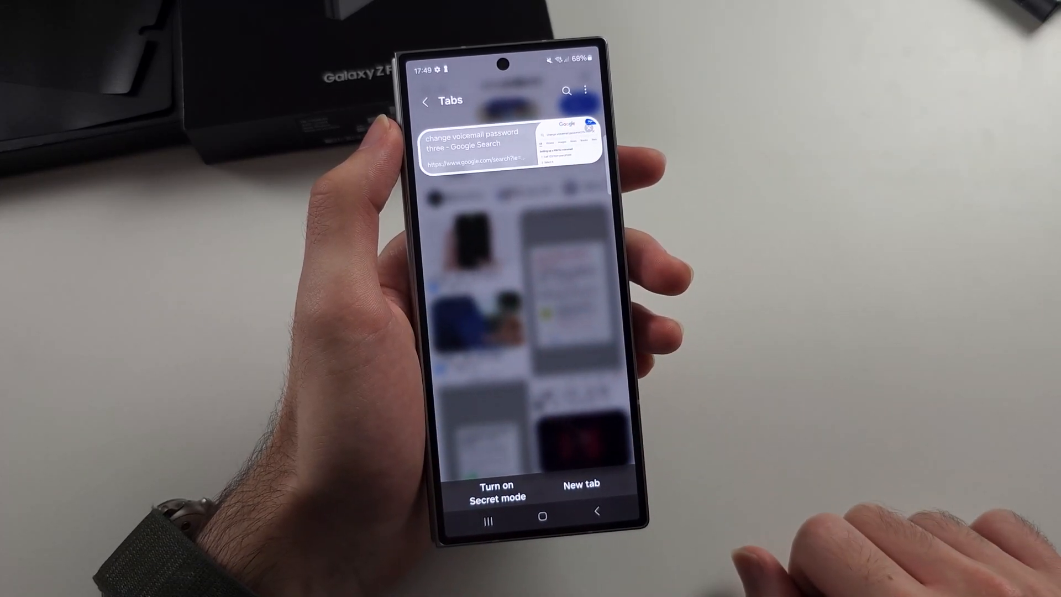
{"action": "left_click", "coordinate": [481, 146]}
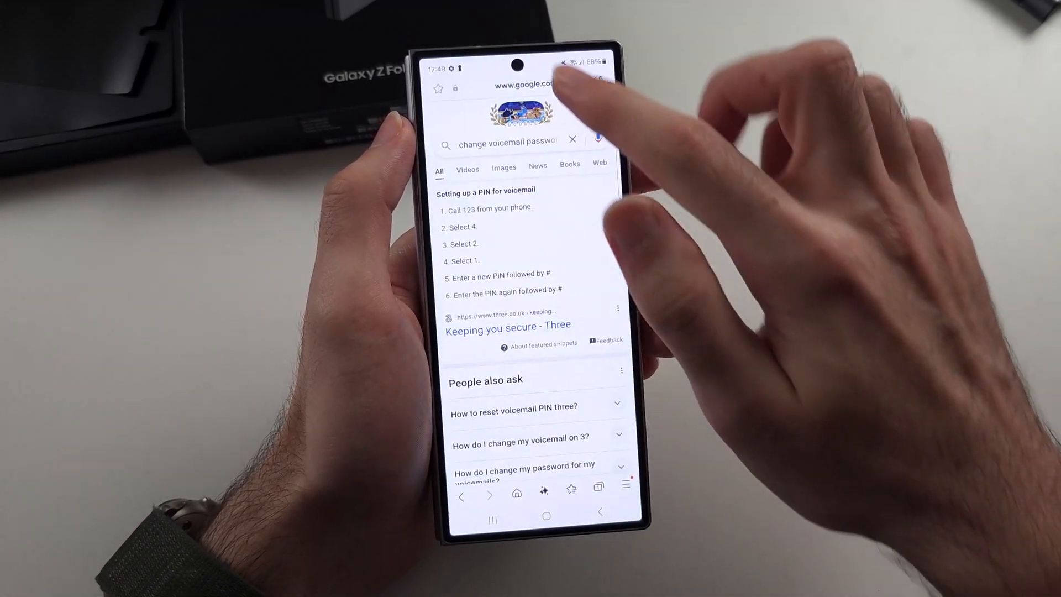
{"action": "left_click_drag", "start_coordinate": [529, 65], "coordinate": [528, 271]}
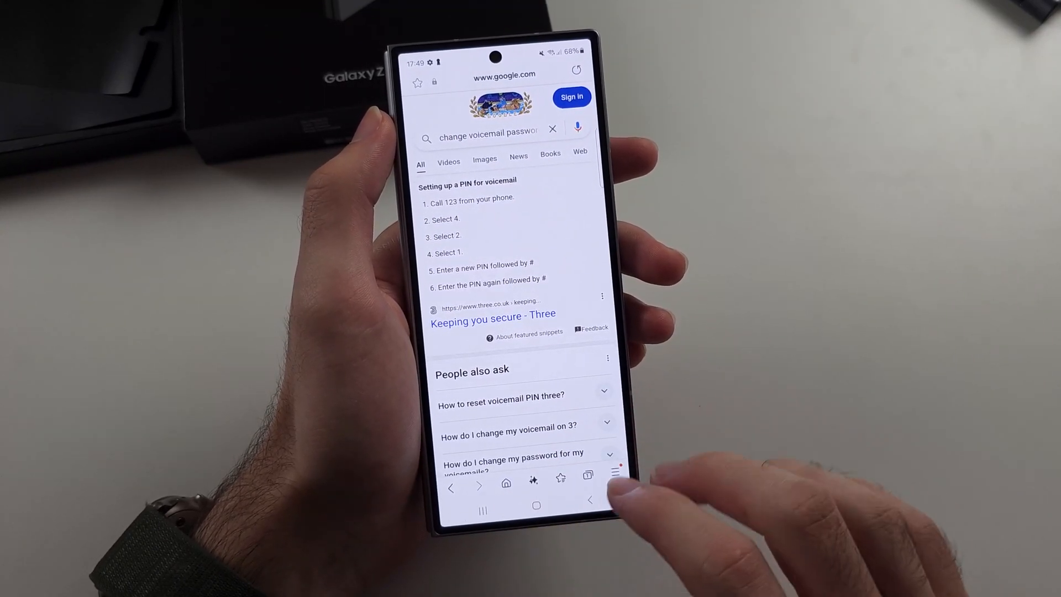
Step: Reach Samsung Internet's Settings from the browser's main menu
{"action": "left_click", "coordinate": [537, 504]}
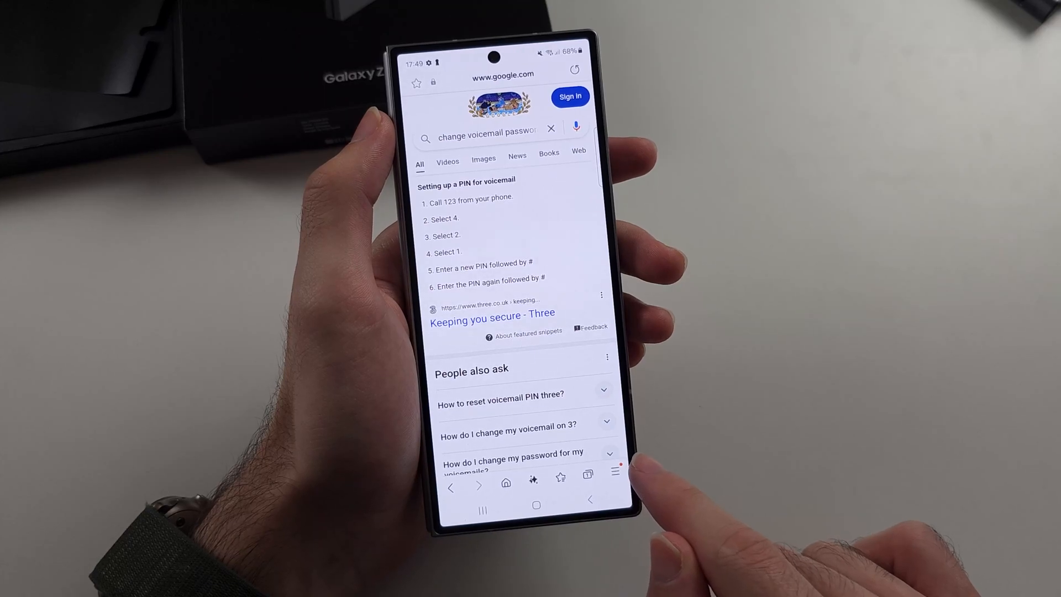
{"action": "left_click", "coordinate": [616, 473]}
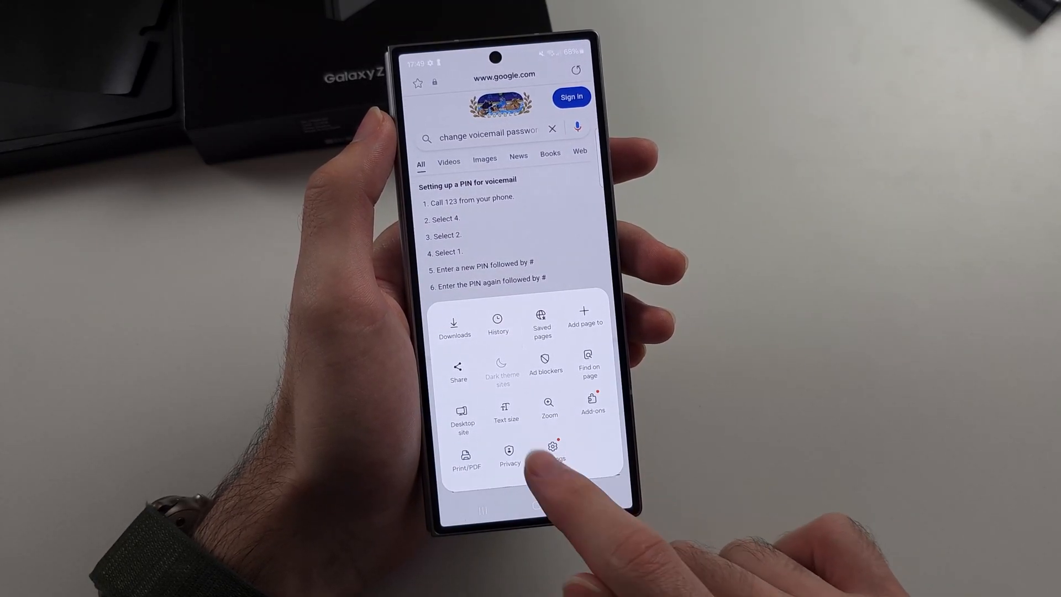
{"action": "left_click", "coordinate": [553, 453]}
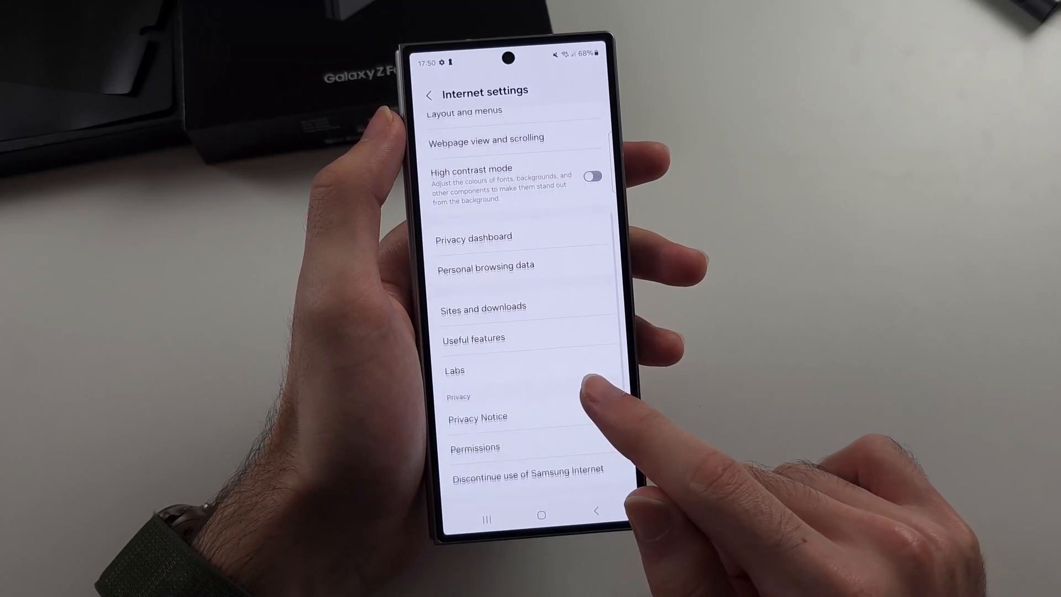
Step: Go to Sites and downloads and its website Notifications settings
{"action": "scroll", "scroll_direction": "down", "scroll_amount": 3}
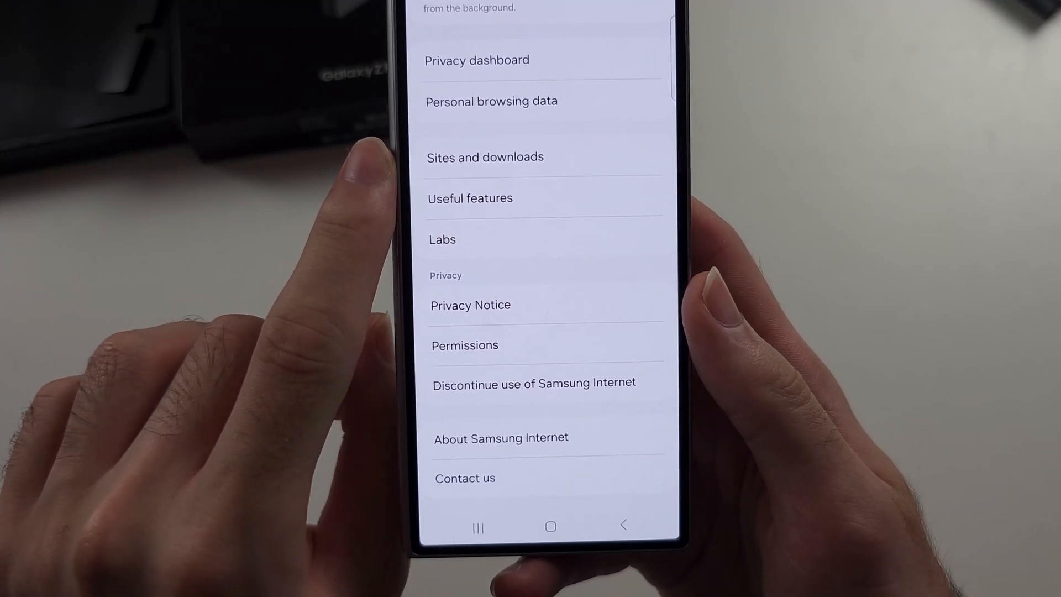
{"action": "left_click", "coordinate": [484, 155]}
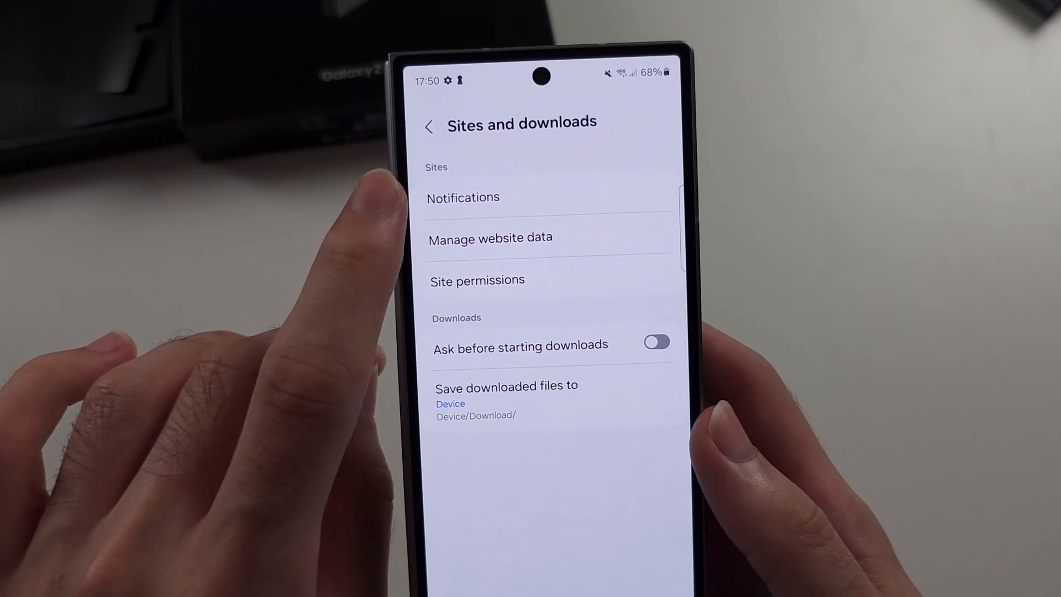
{"action": "left_click", "coordinate": [463, 197]}
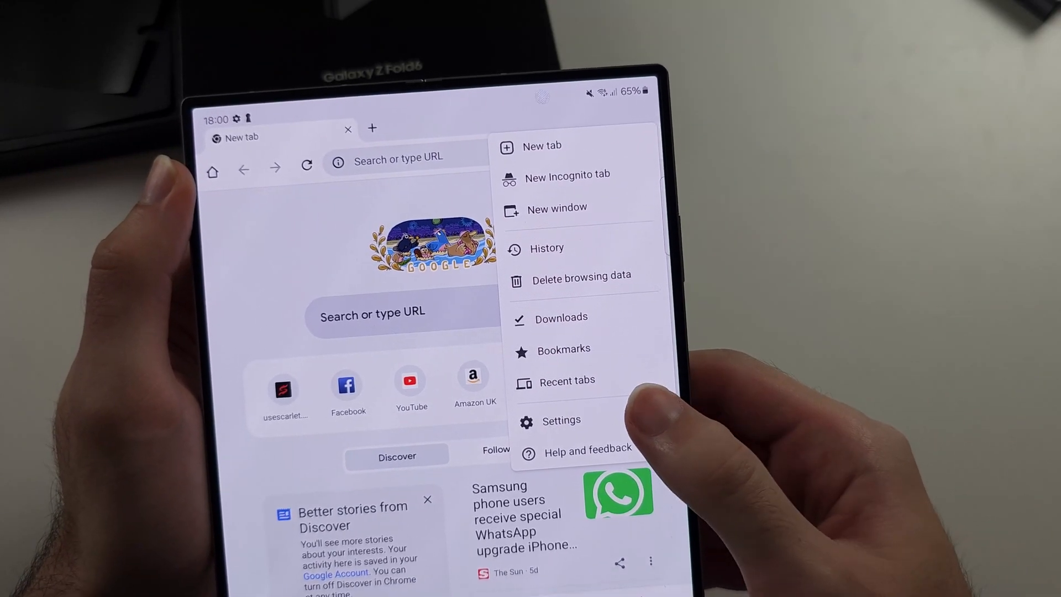
Step: Reach Chrome's Notifications settings from its three-dot menu, notifications still allowed
{"action": "left_click", "coordinate": [562, 420]}
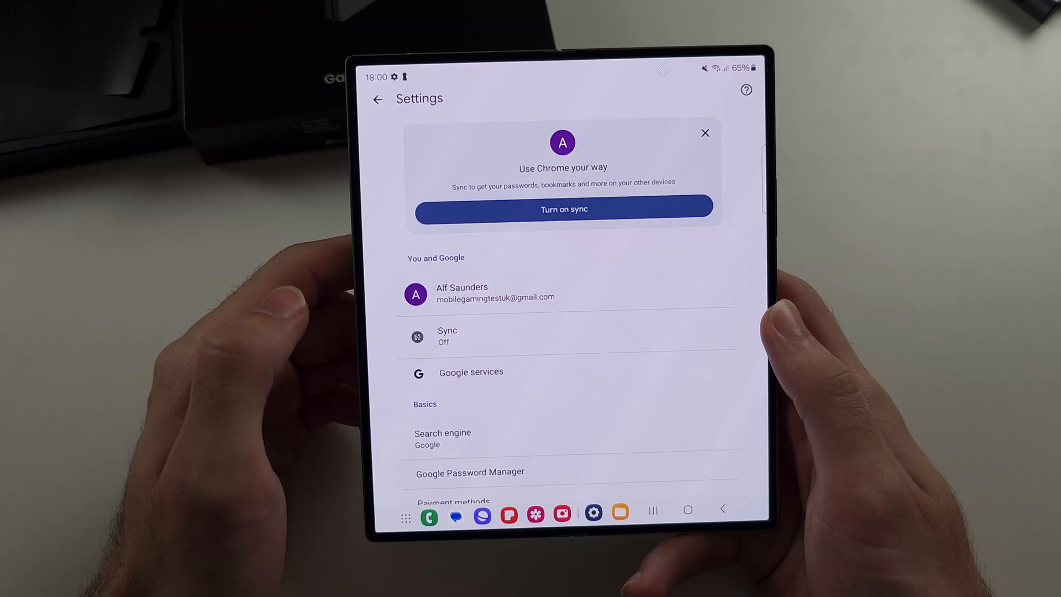
{"action": "scroll", "scroll_direction": "down", "scroll_amount": 3}
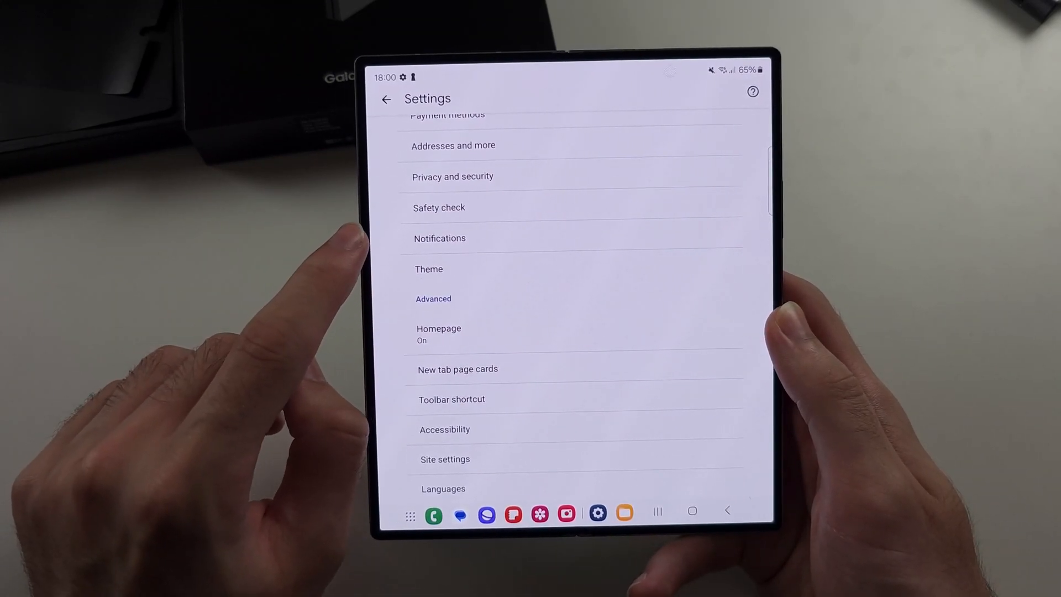
{"action": "left_click", "coordinate": [439, 238]}
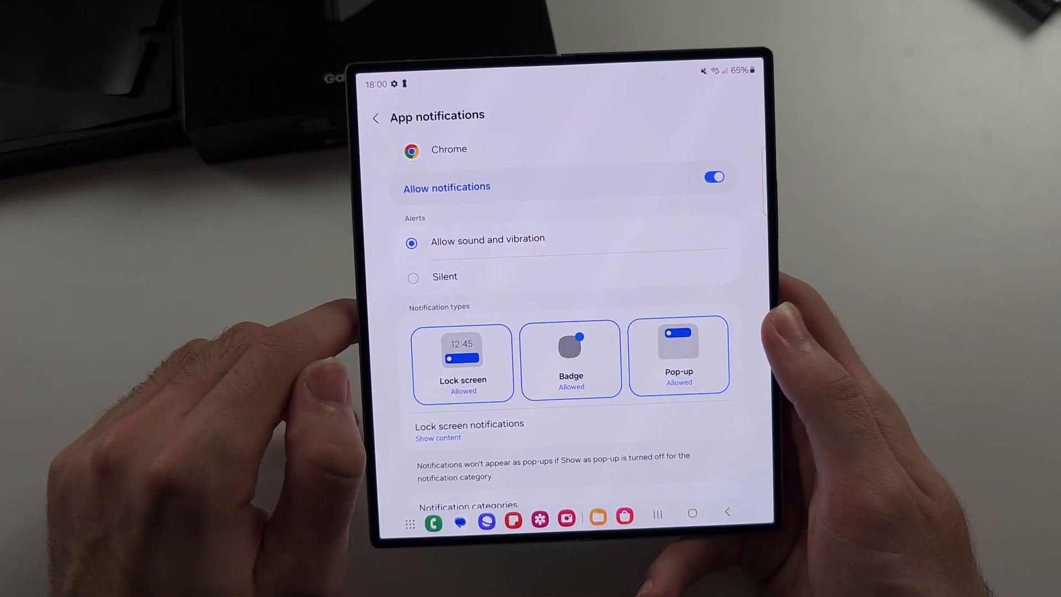